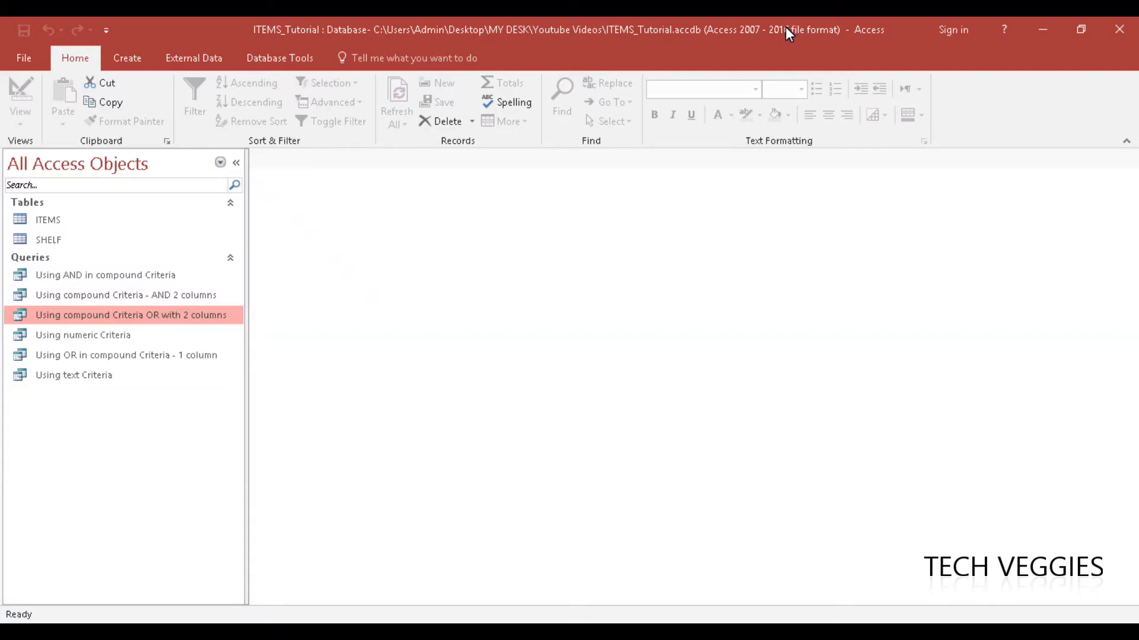
mouse_move(788, 31)
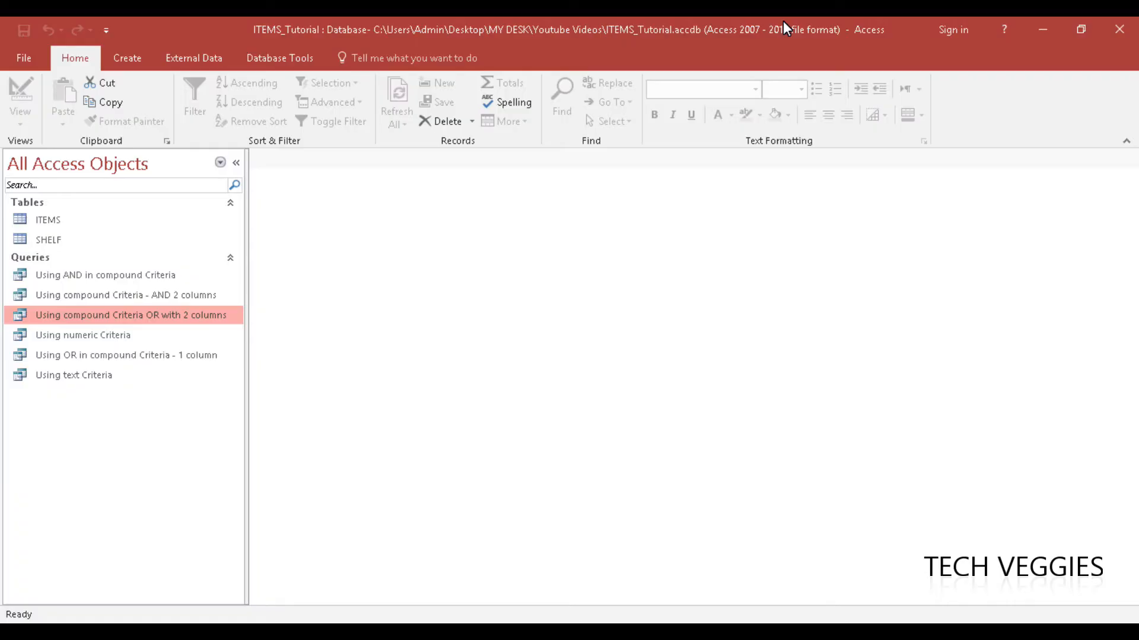
mouse_move(597, 65)
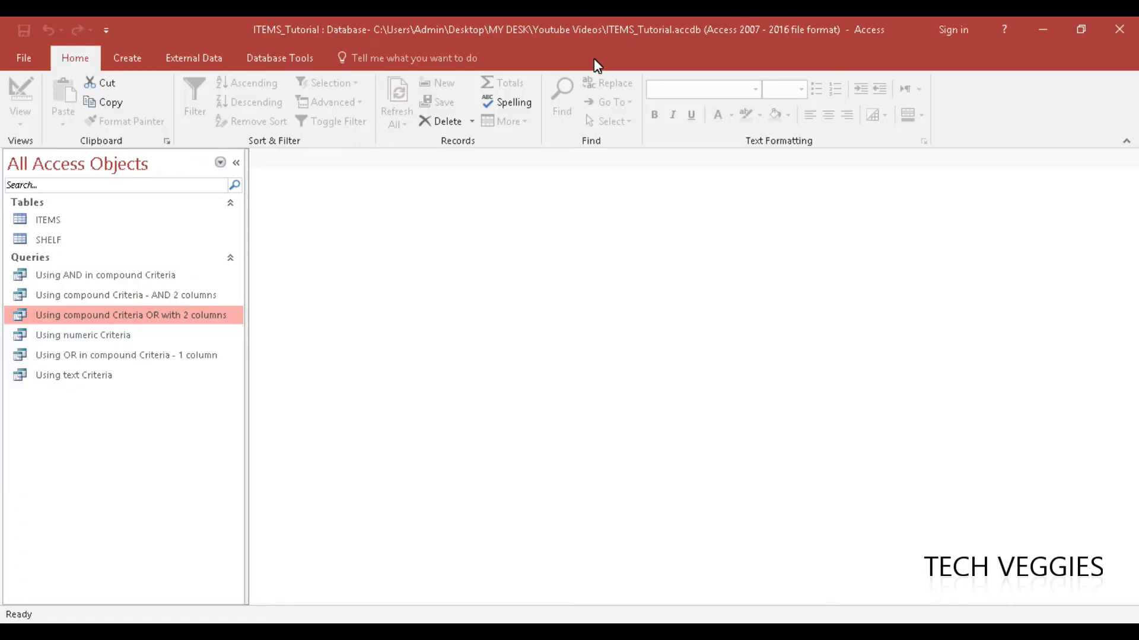
mouse_move(49, 220)
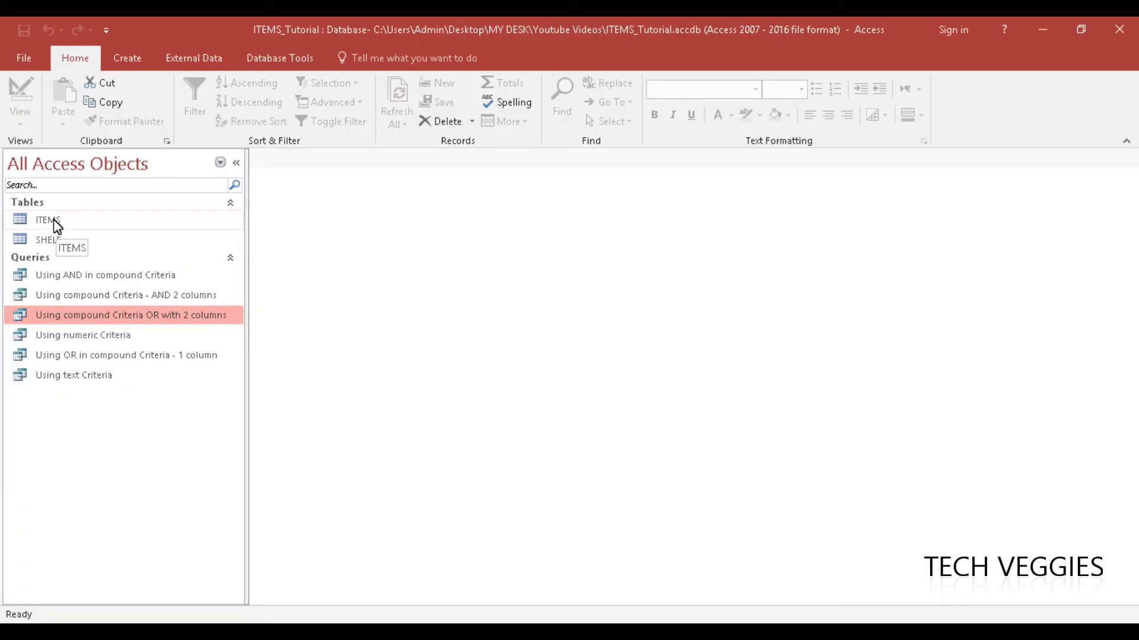
Step: Open the ITEMS and SHELF tables as datasheets and show the Database Tools ribbon
left_click(48, 220)
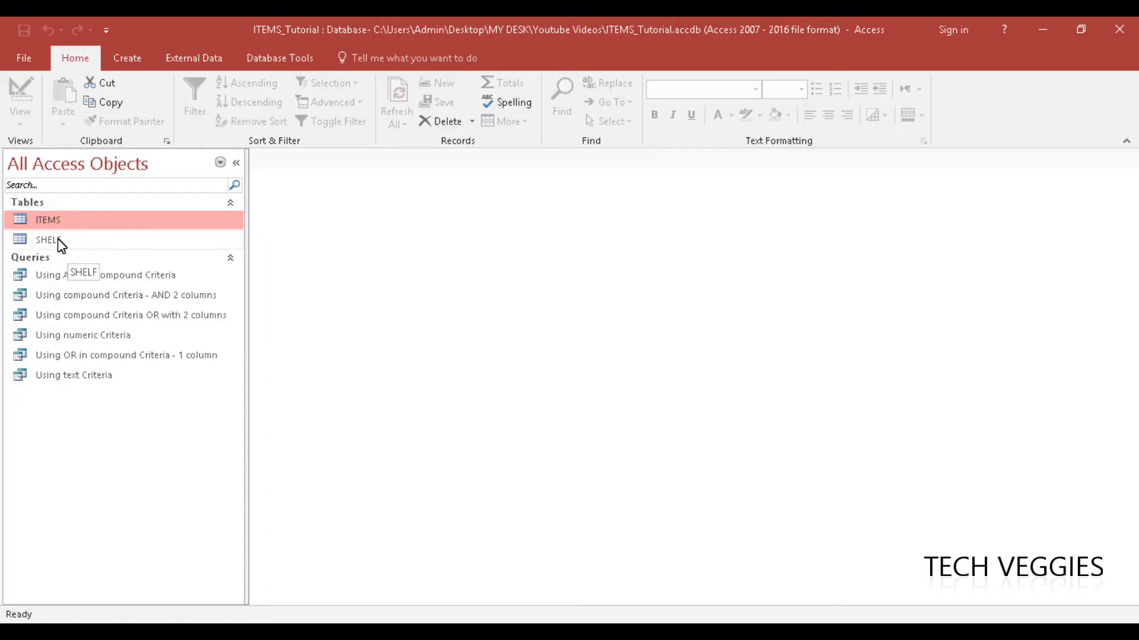
left_click(48, 220)
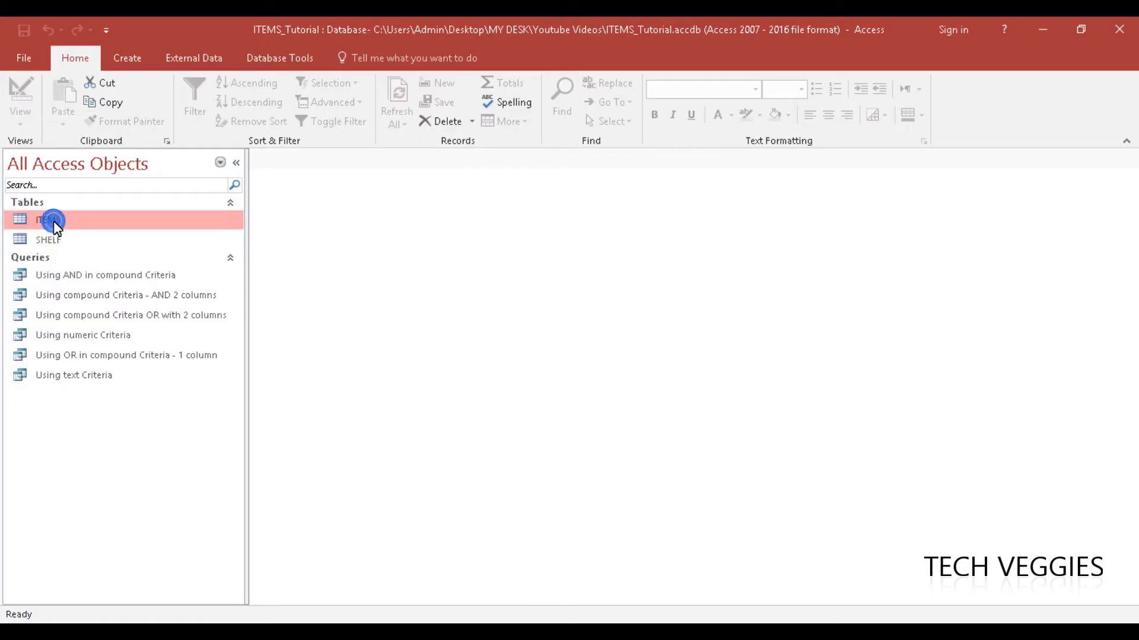
double_click(48, 220)
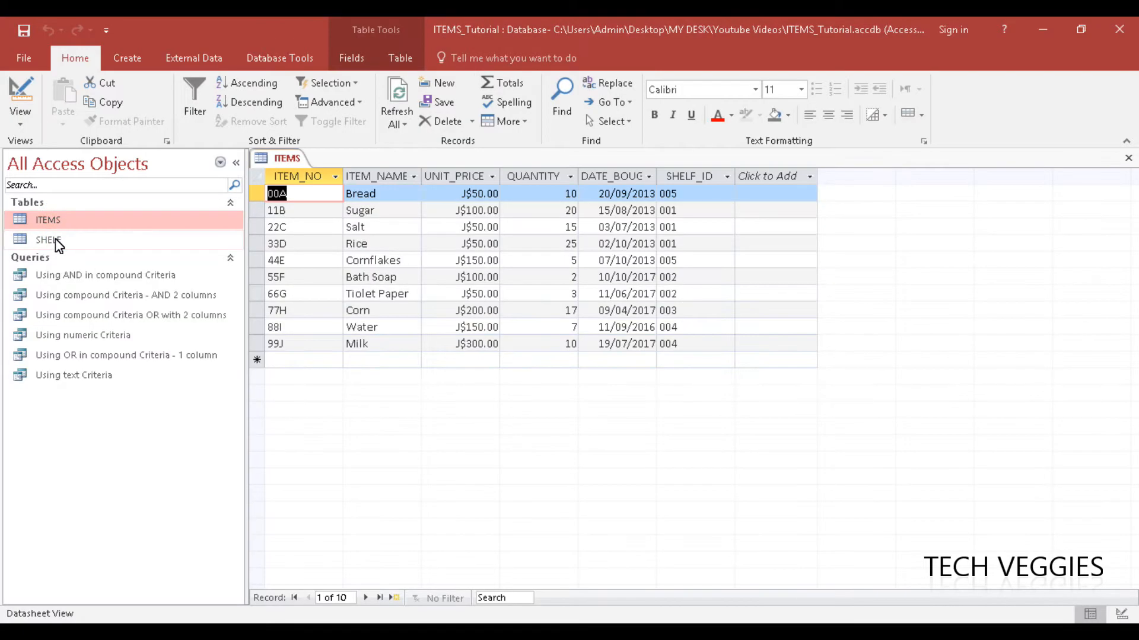
double_click(49, 240)
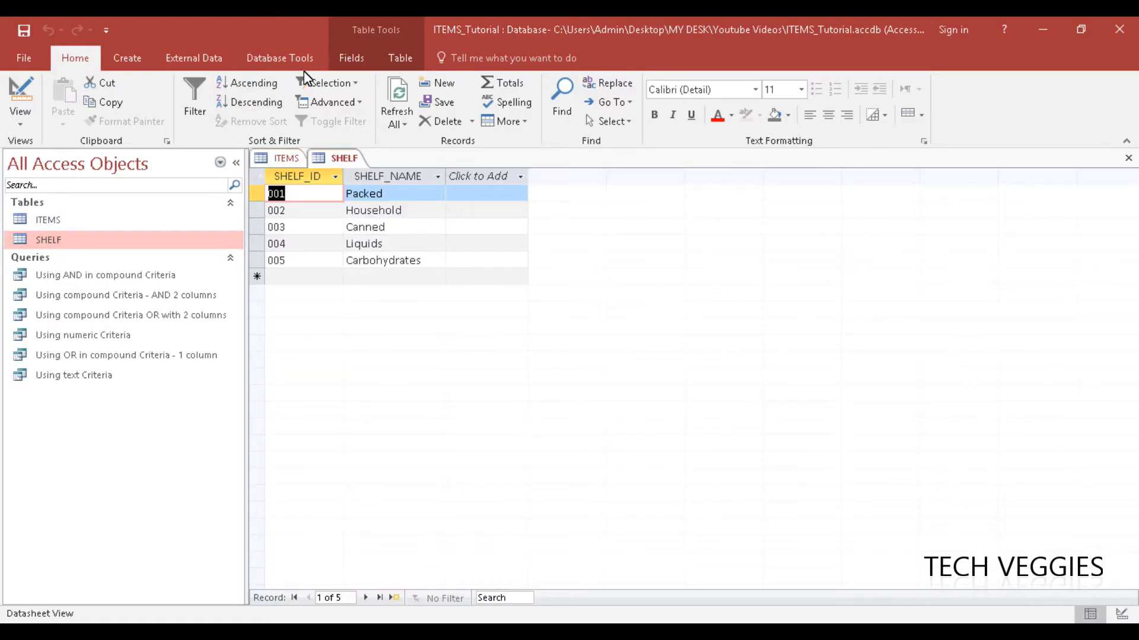
left_click(279, 58)
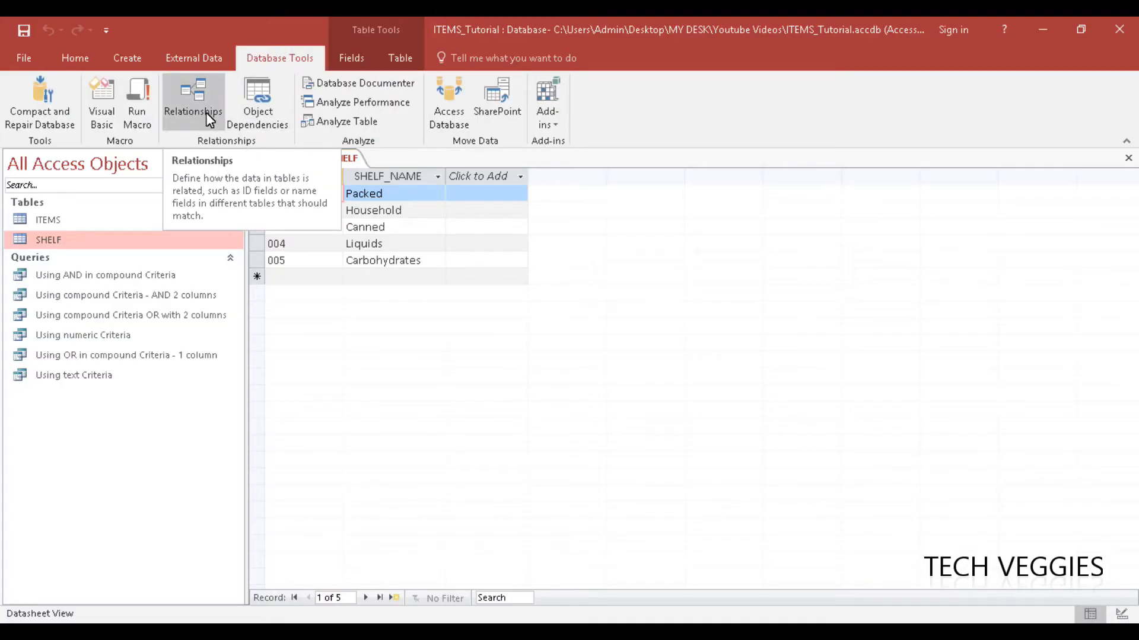
Step: Open the Relationships window and close the ITEMS datasheet
left_click(192, 101)
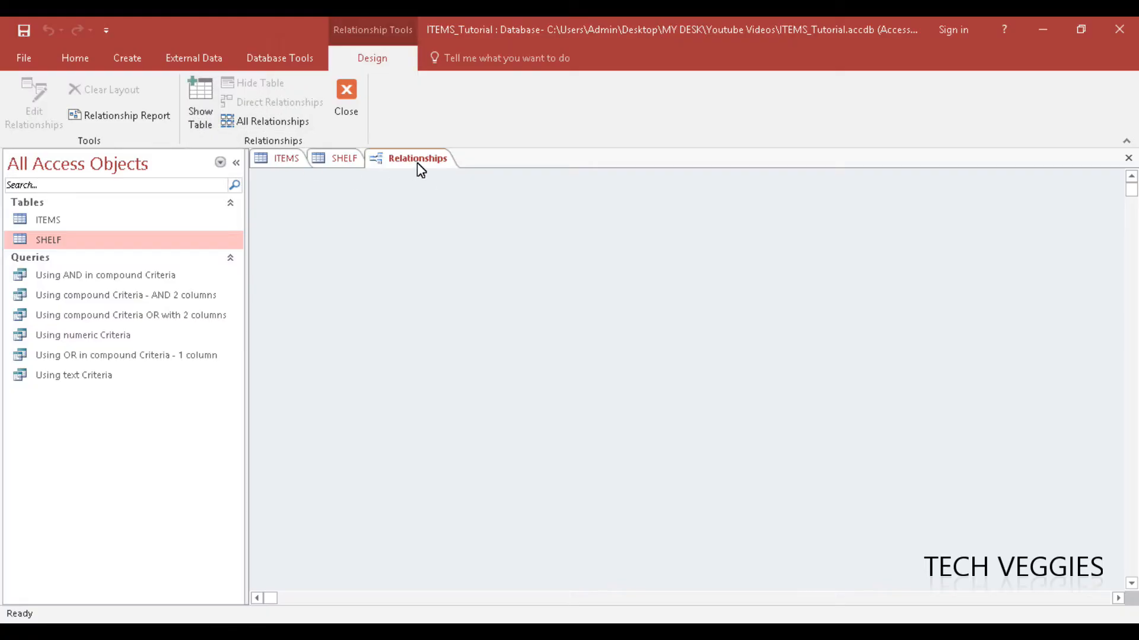
mouse_move(344, 168)
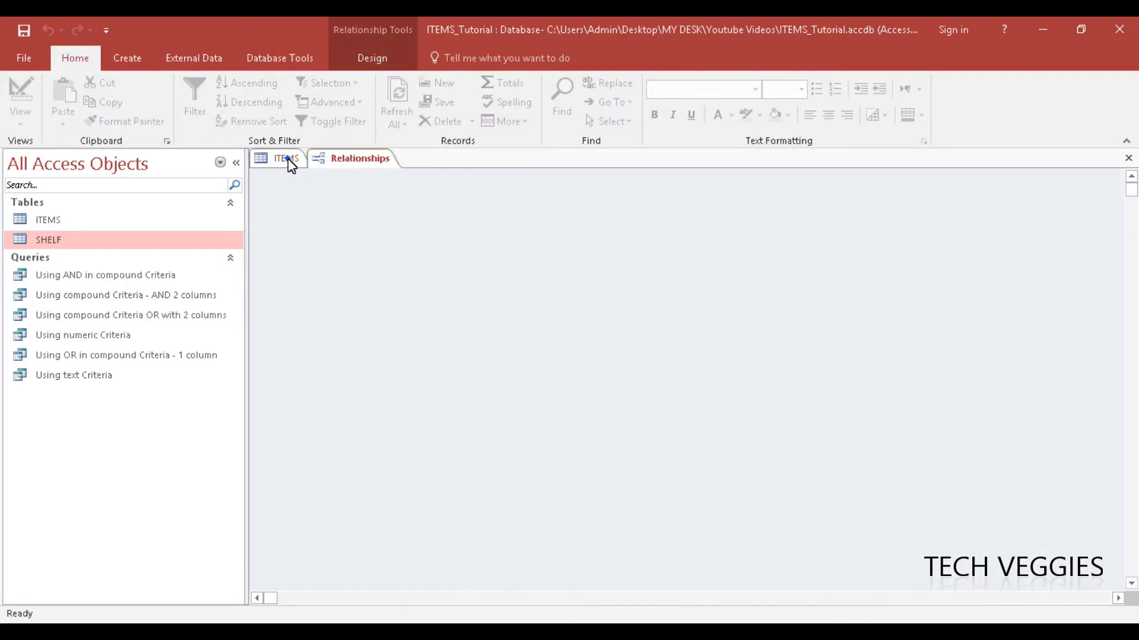
left_click(283, 158)
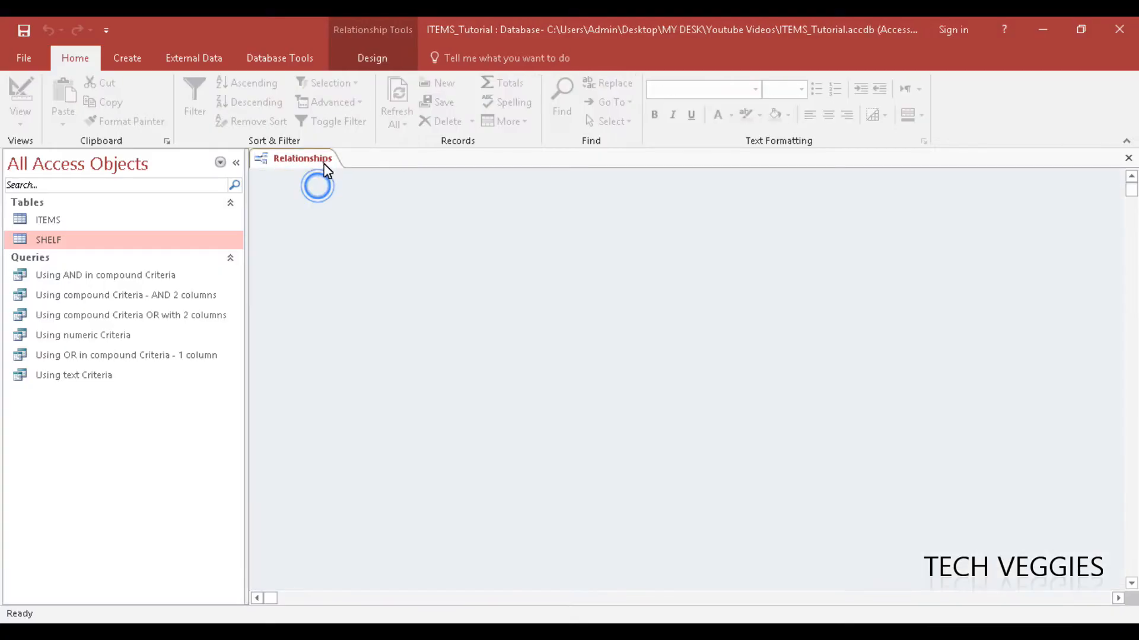
Step: Add the ITEMS and SHELF tables to the Relationships layout through Show Table
right_click(419, 236)
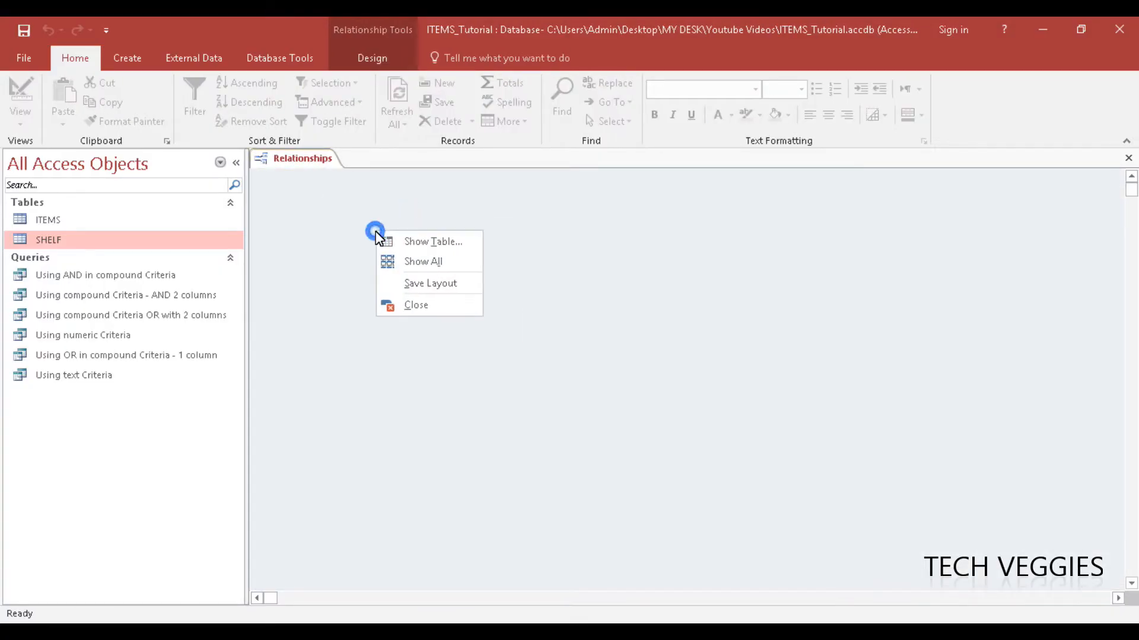
left_click(432, 241)
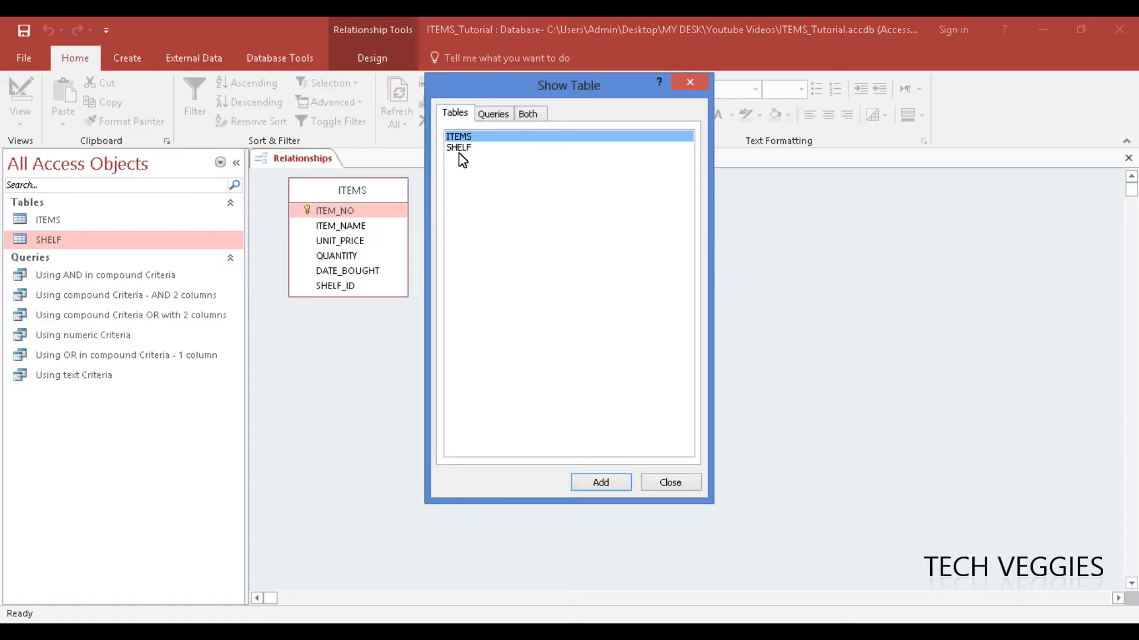
left_click(458, 148)
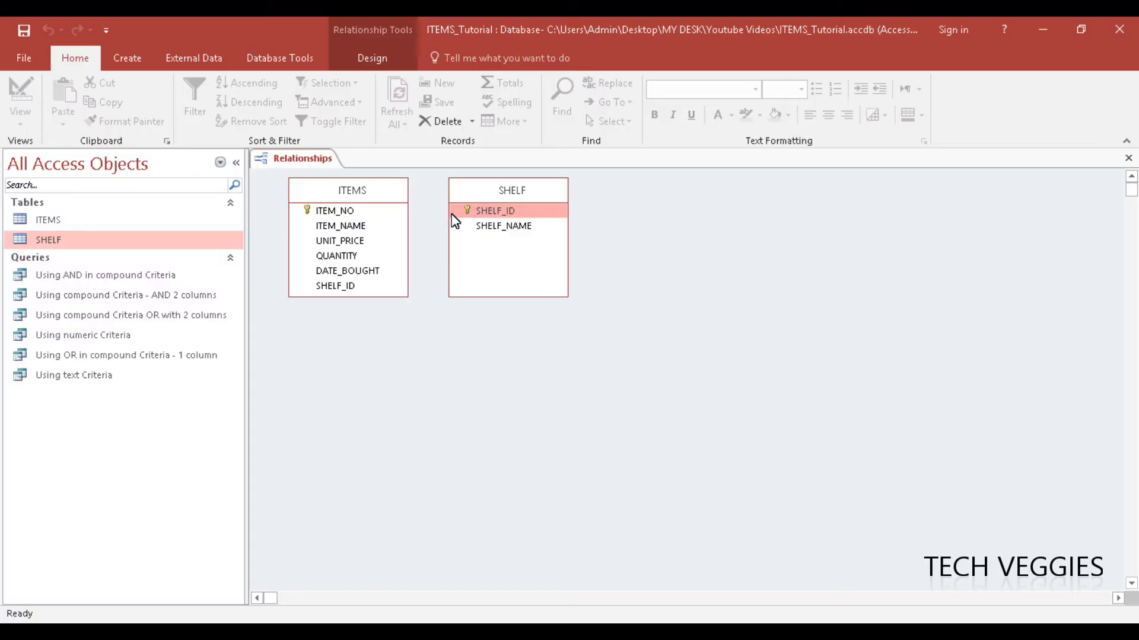
Step: Select the ITEMS and SHELF key fields to link SHELF_ID between the tables
left_click(335, 210)
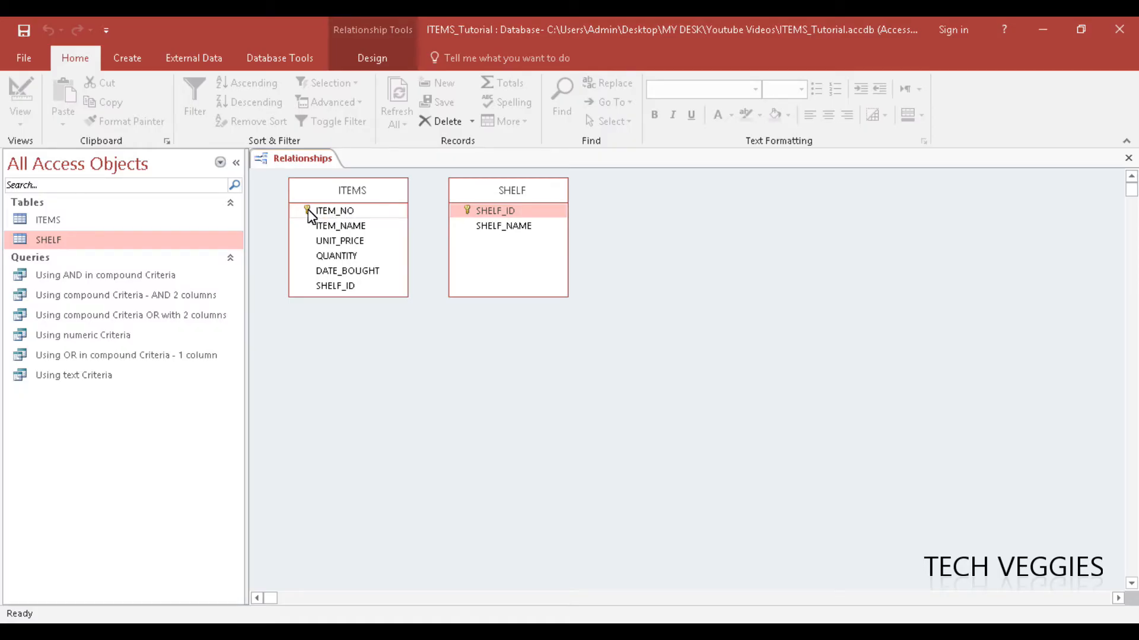
left_click(496, 211)
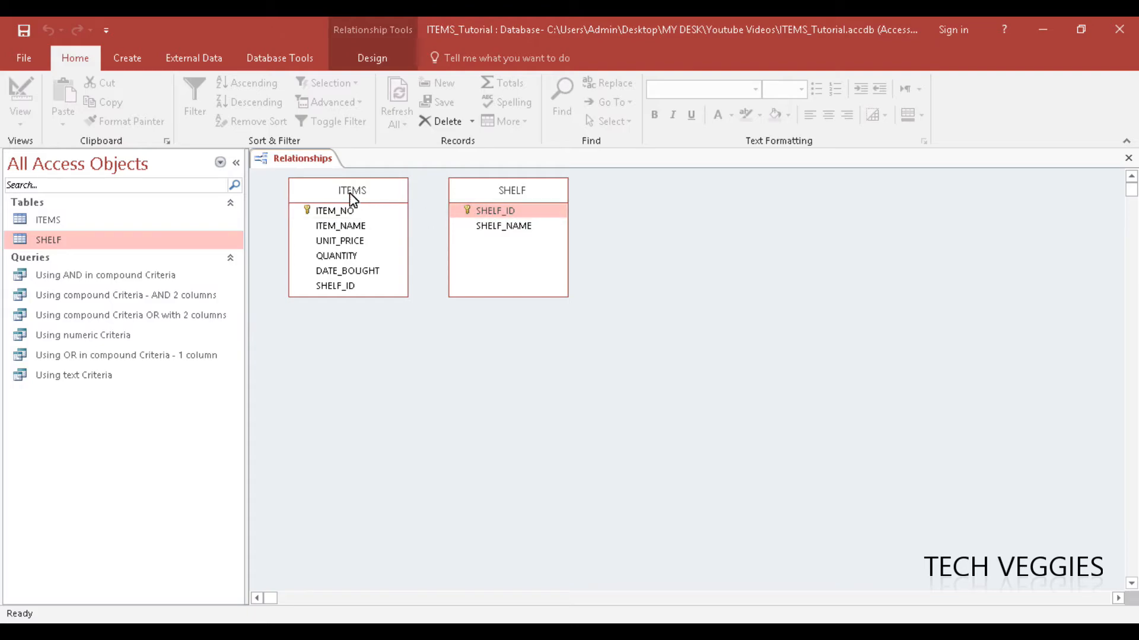
left_click(334, 211)
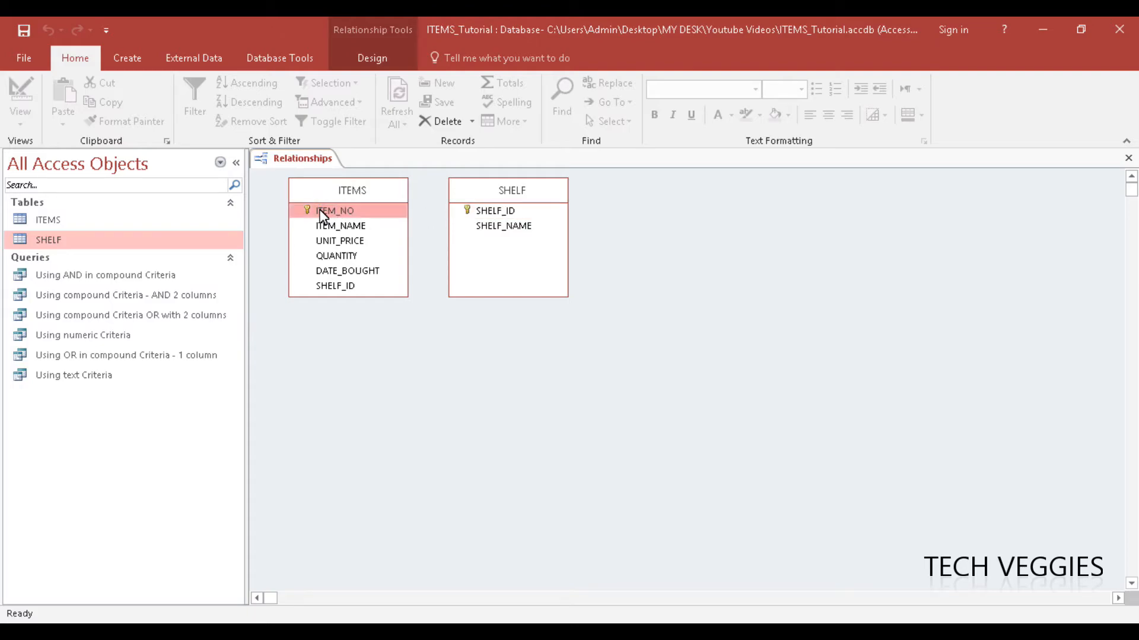
mouse_move(492, 223)
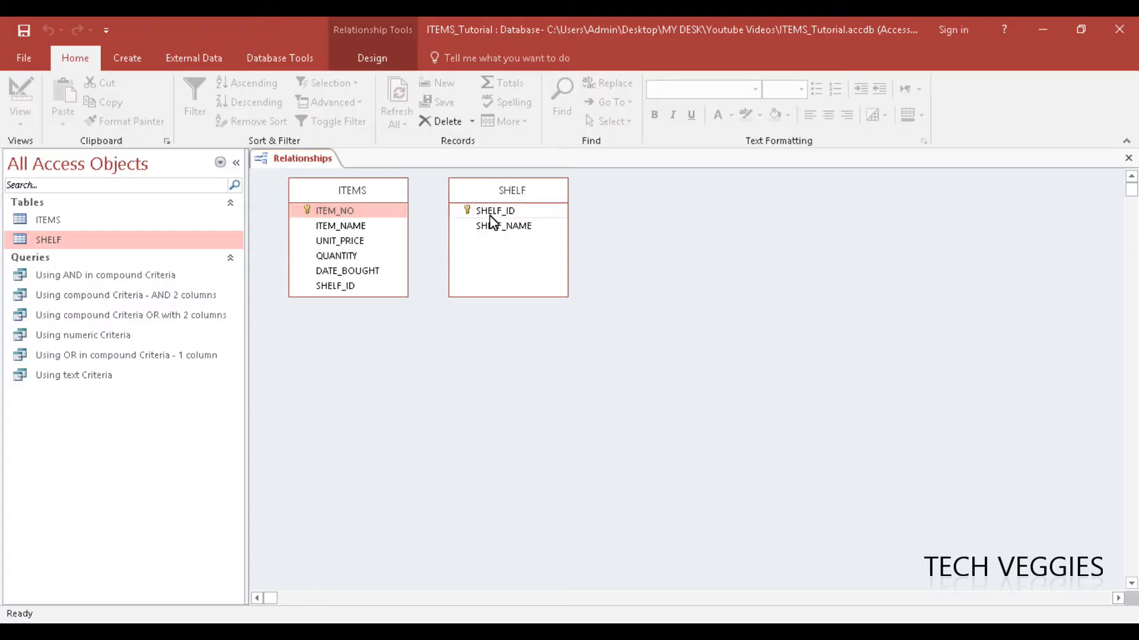
left_click(494, 211)
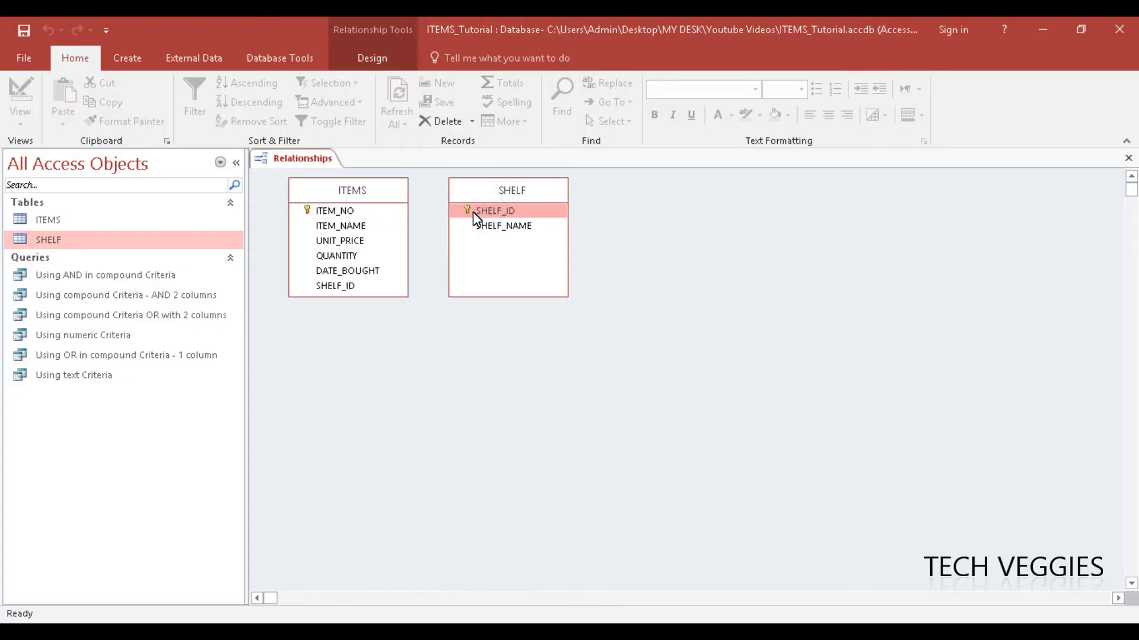
mouse_move(462, 220)
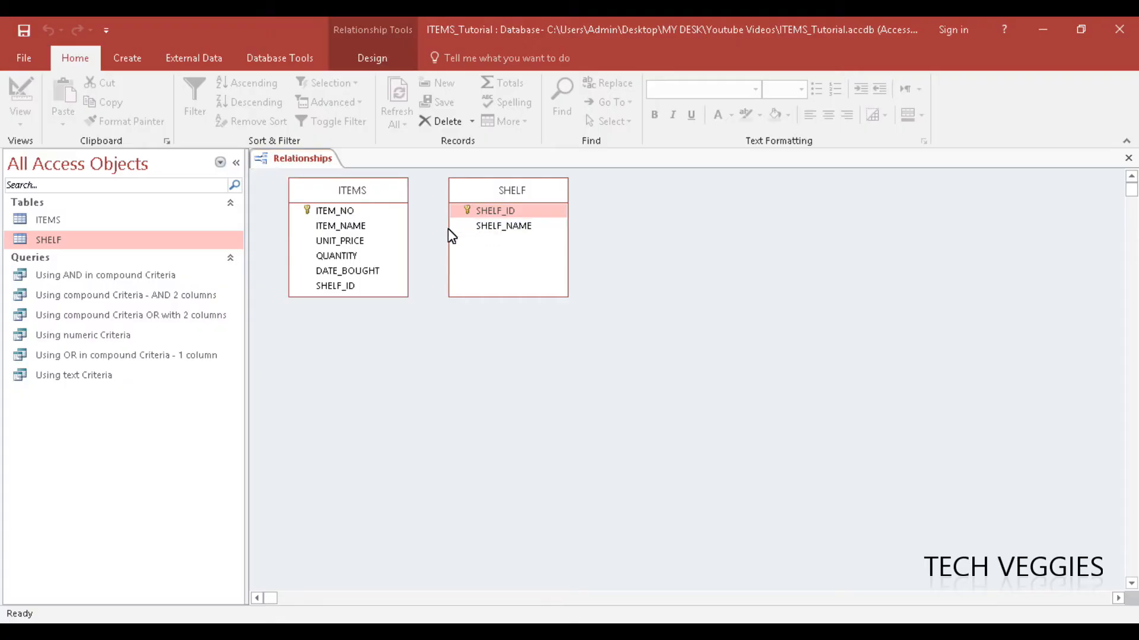
mouse_move(357, 200)
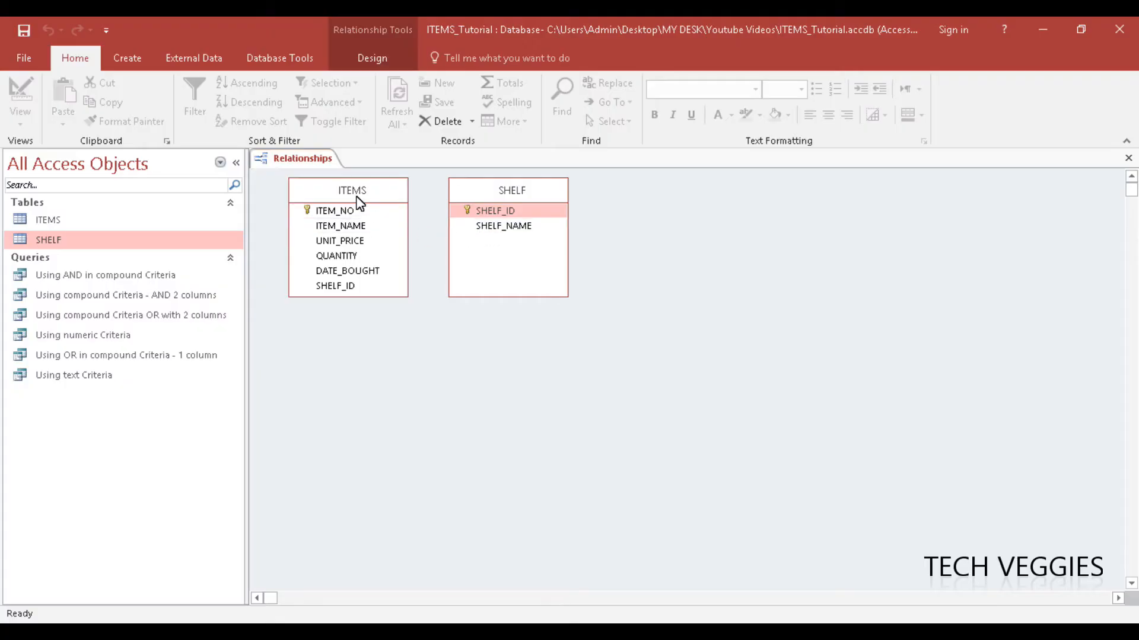
left_click(336, 211)
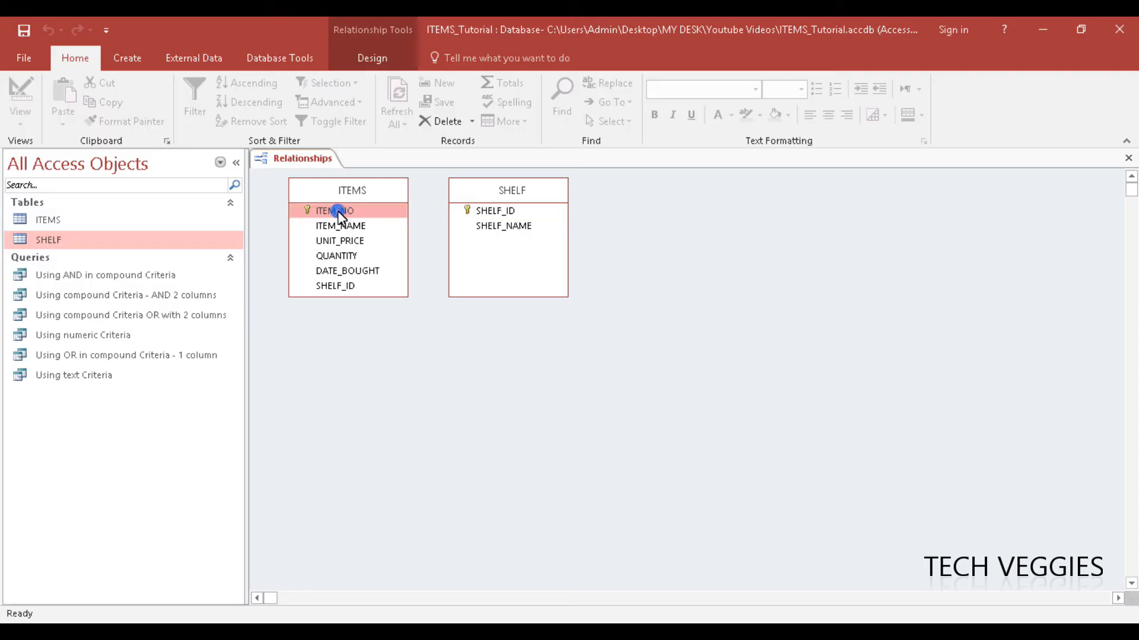
mouse_move(407, 231)
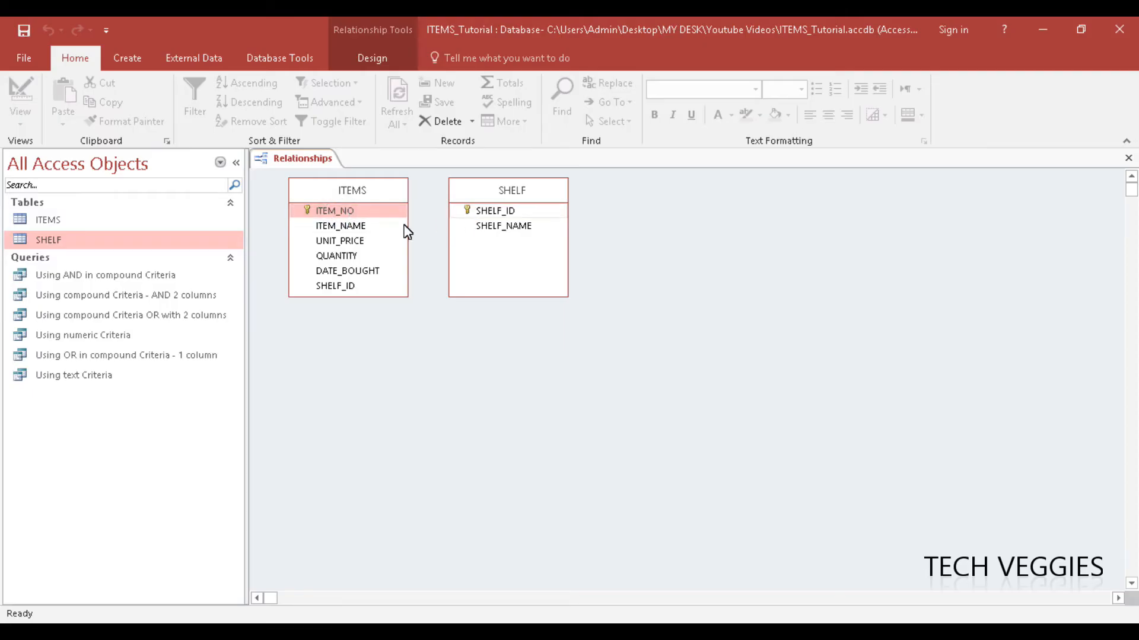
left_click(335, 285)
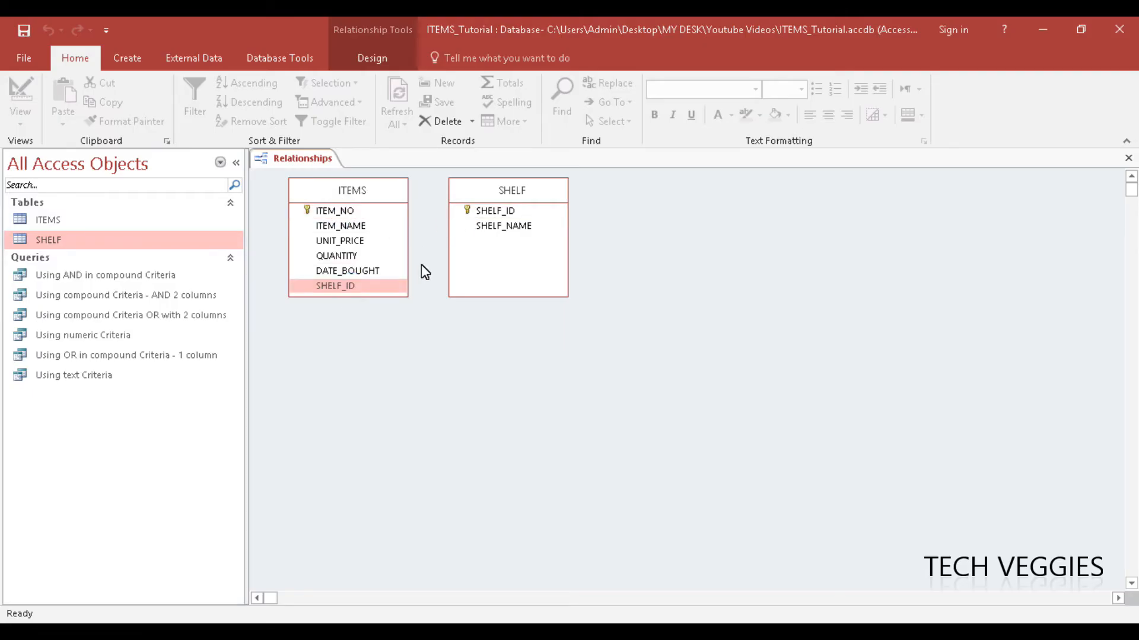
left_click(335, 285)
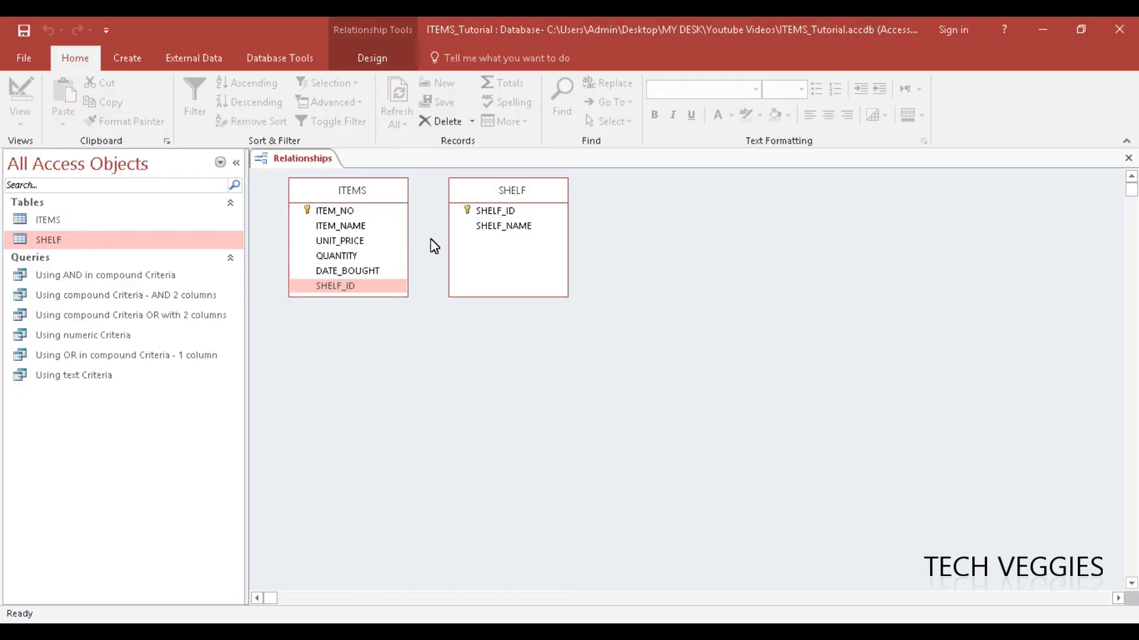
left_click(334, 285)
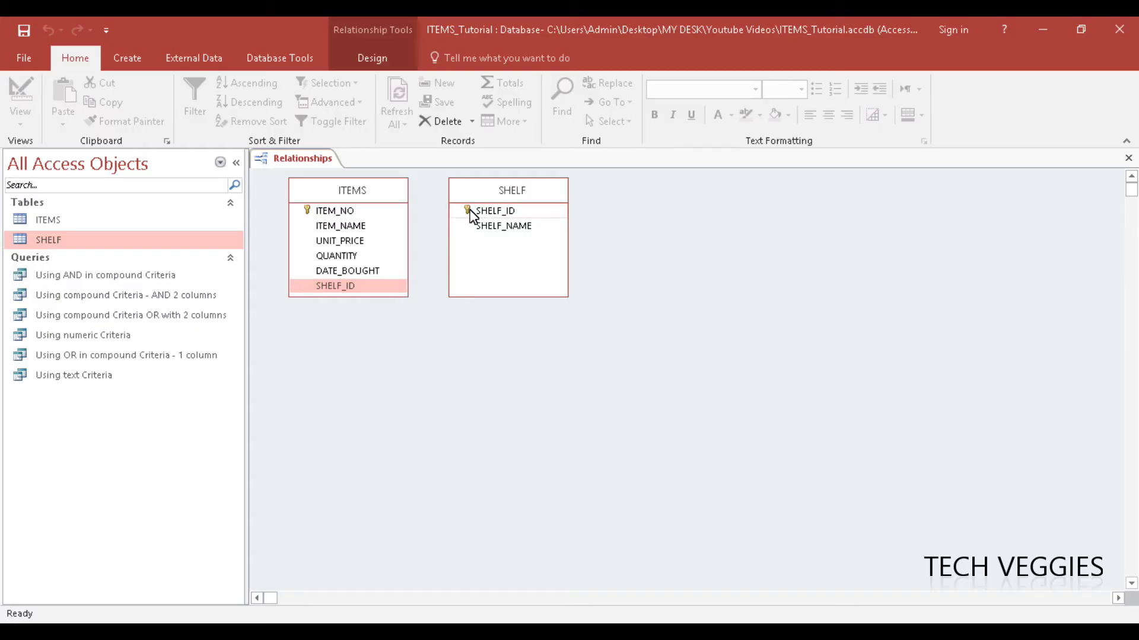
left_click(494, 210)
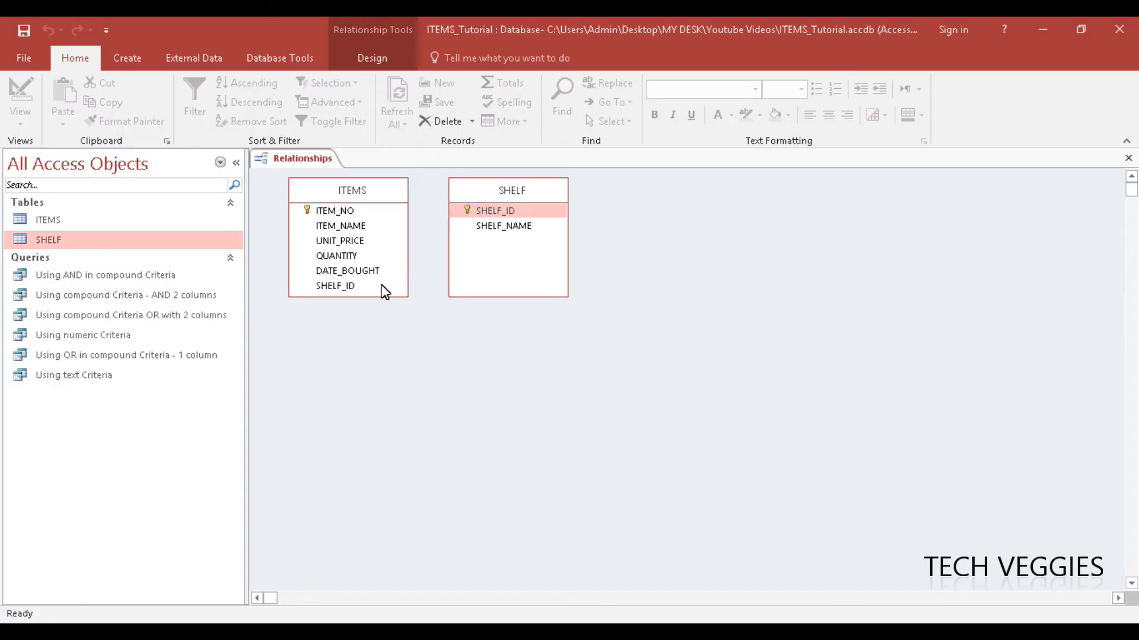
mouse_move(338, 292)
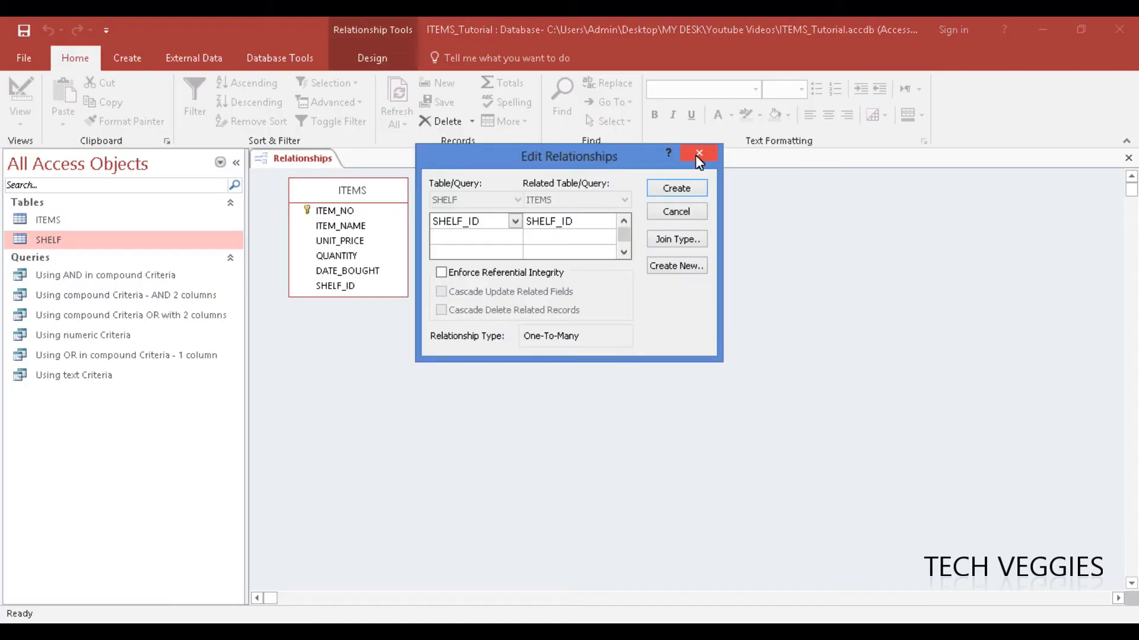
Step: Close the Edit Relationships dialog without creating the SHELF_ID join
left_click(698, 154)
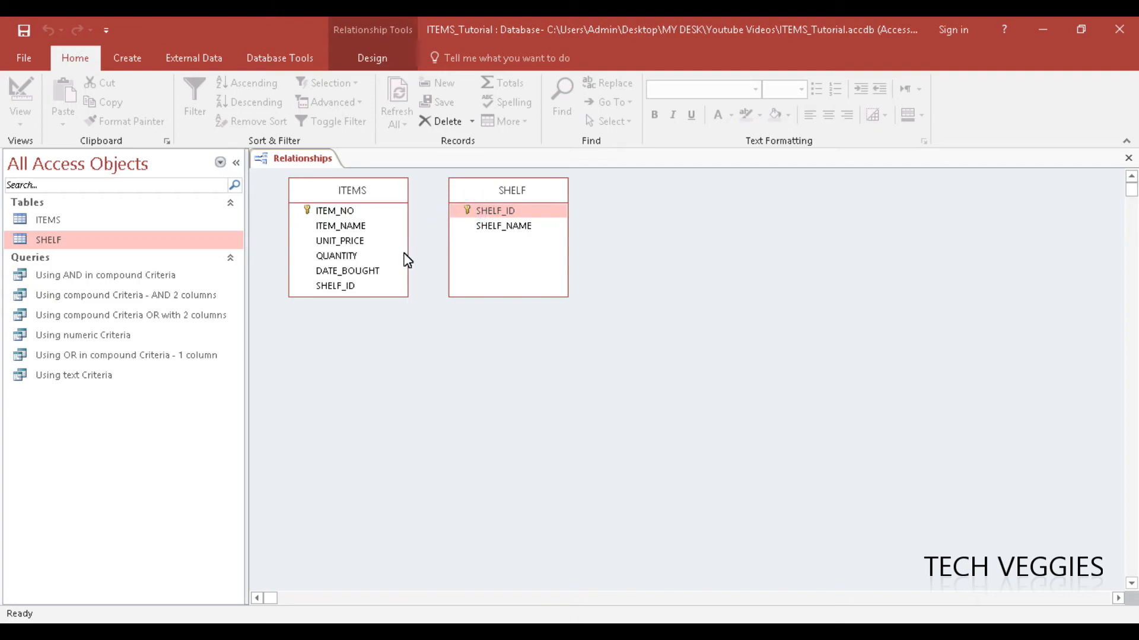
mouse_move(351, 291)
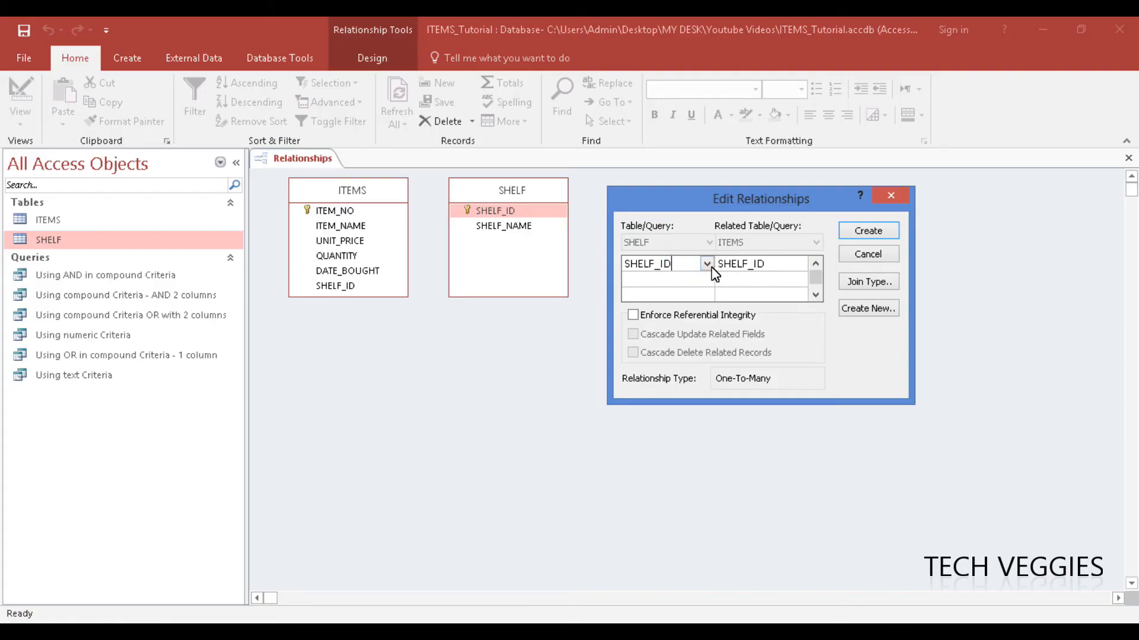
mouse_move(693, 311)
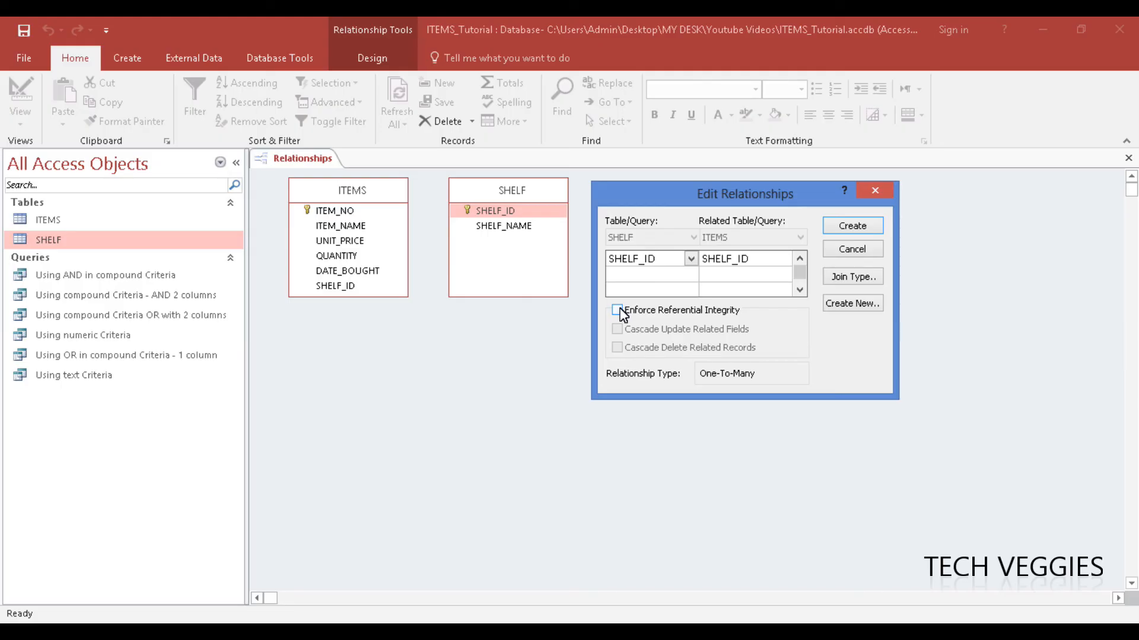
Step: Enable Enforce Referential Integrity, Cascade Update Related Fields and Cascade Delete Related Records
left_click(616, 310)
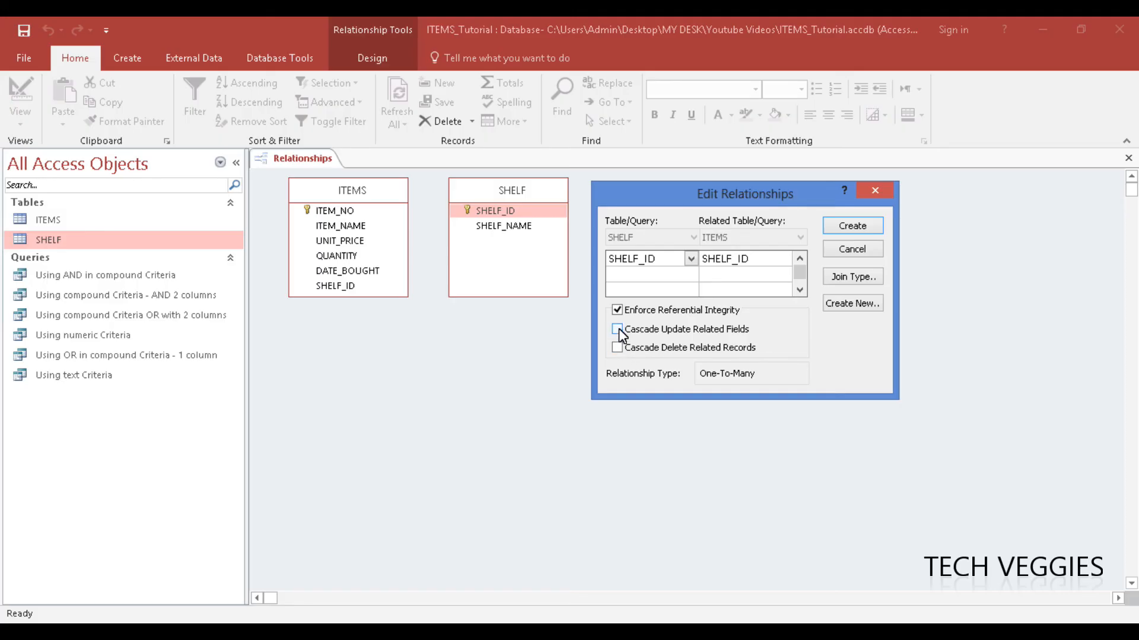
left_click(618, 329)
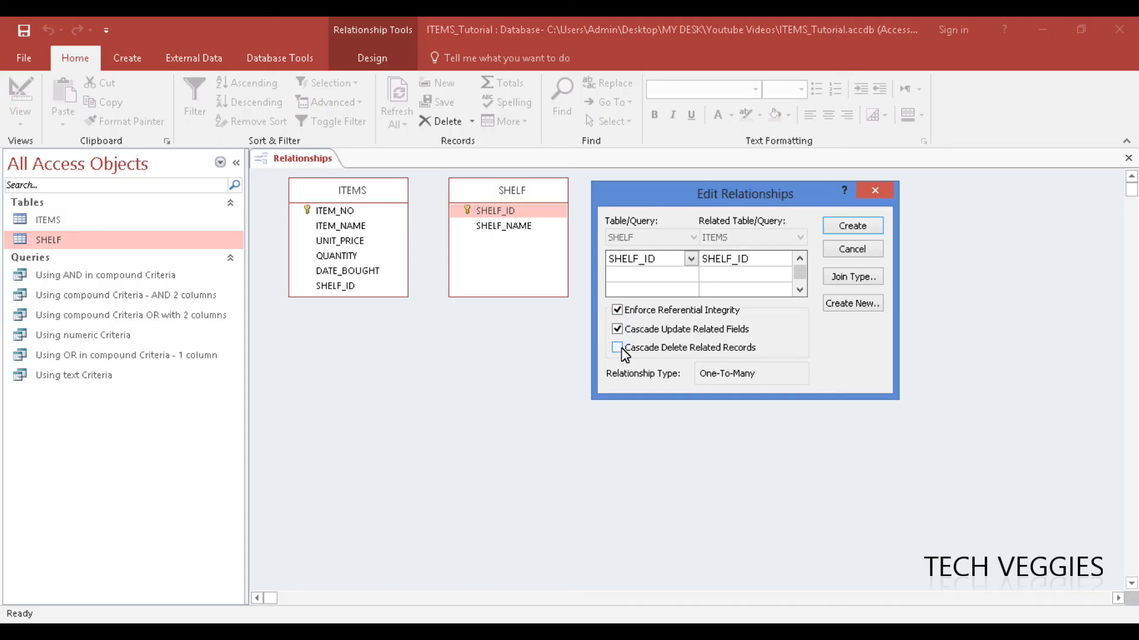
left_click(617, 347)
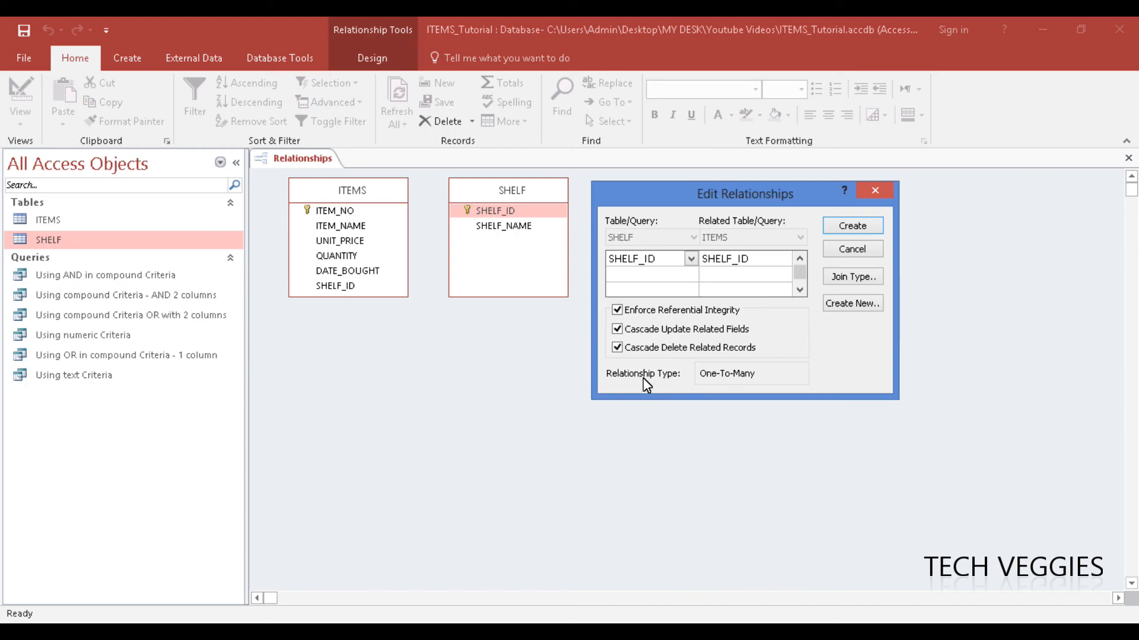
mouse_move(724, 384)
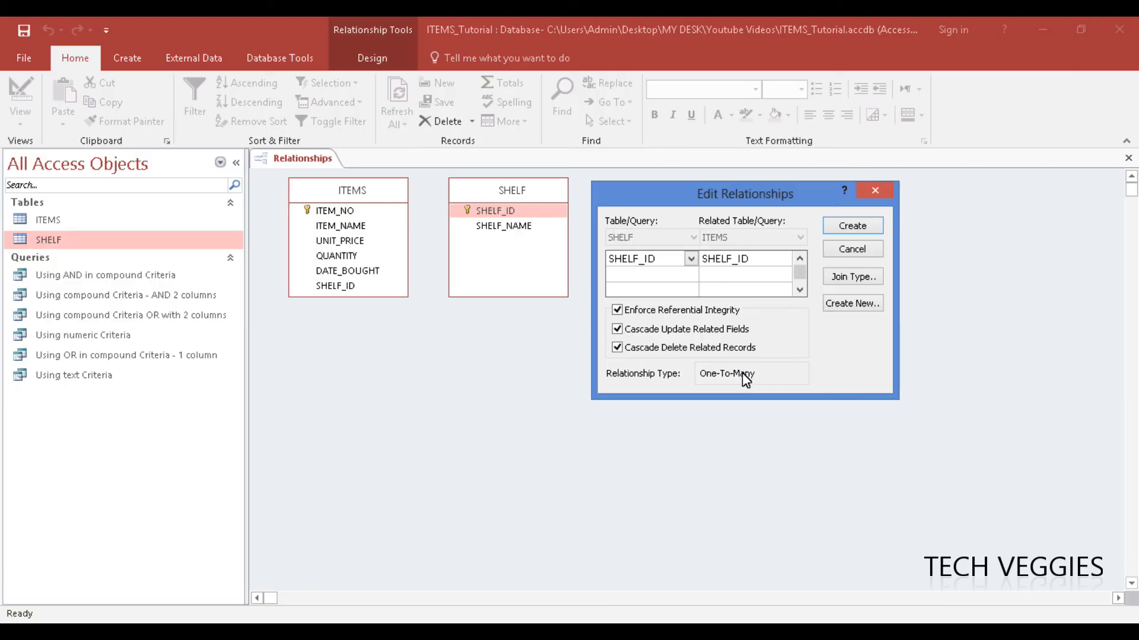
mouse_move(711, 378)
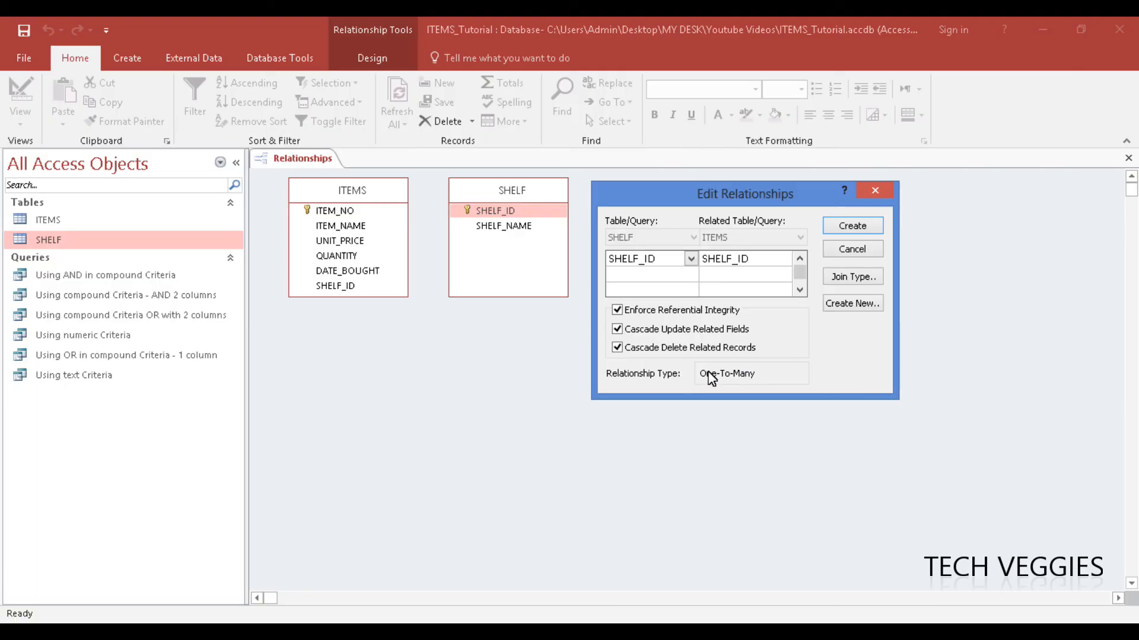
mouse_move(685, 381)
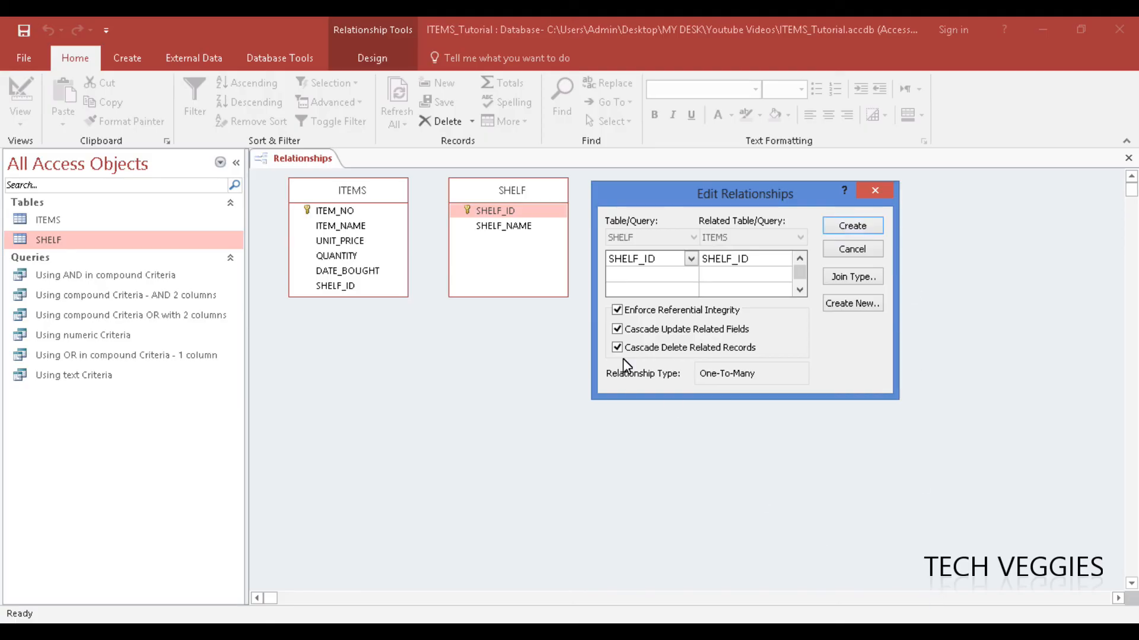
mouse_move(852, 225)
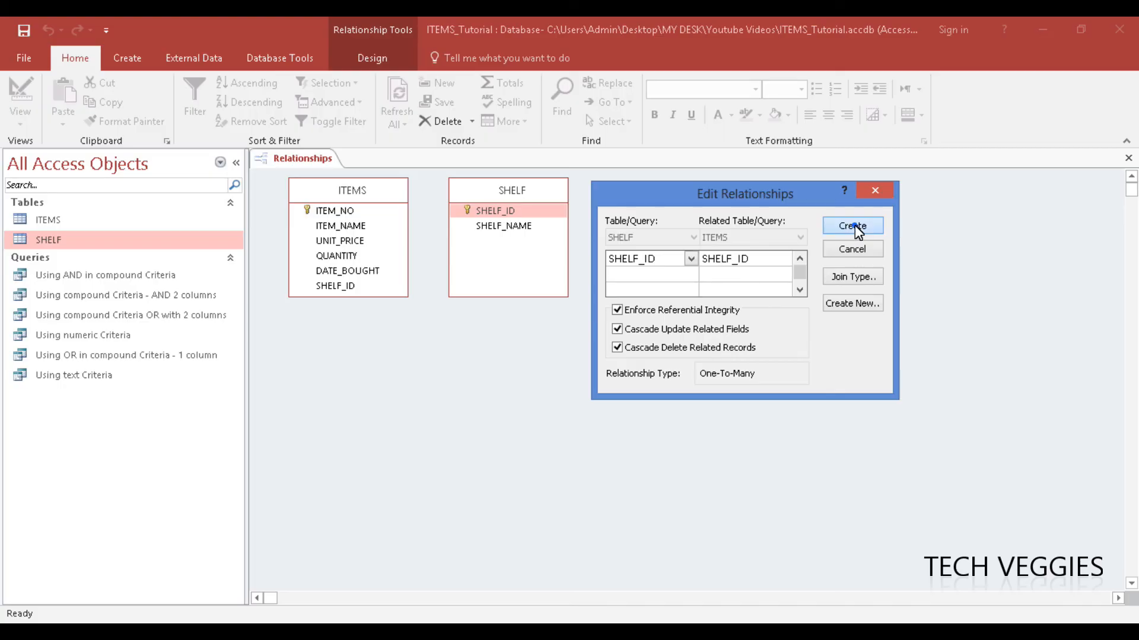
Step: Create the one-to-many SHELF_ID relationship from SHELF to ITEMS
left_click(851, 226)
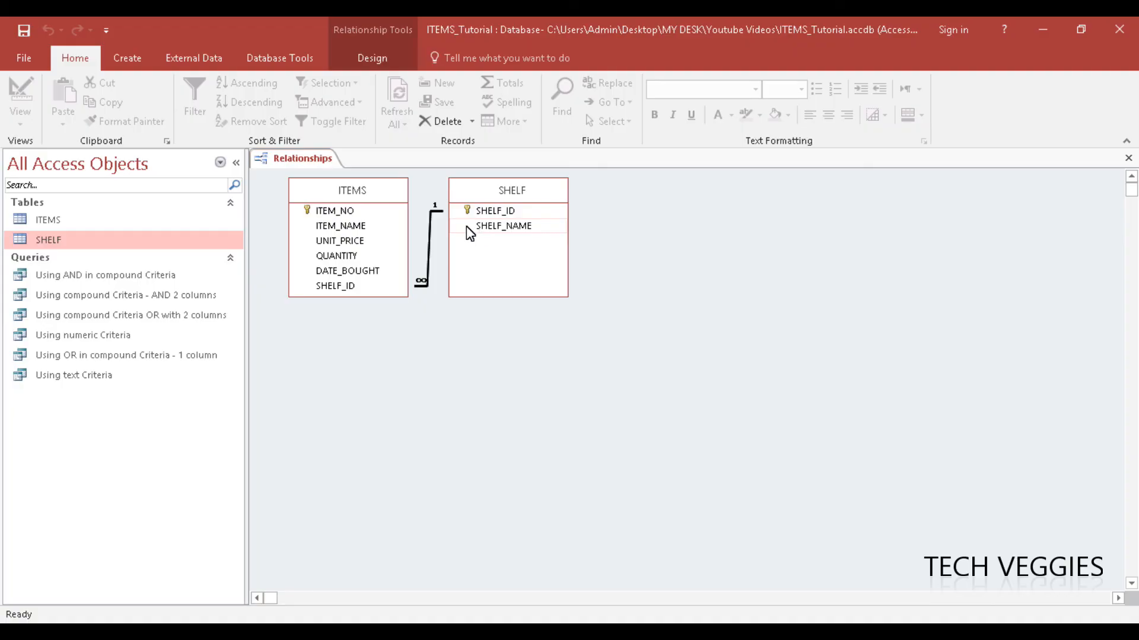
left_click(421, 281)
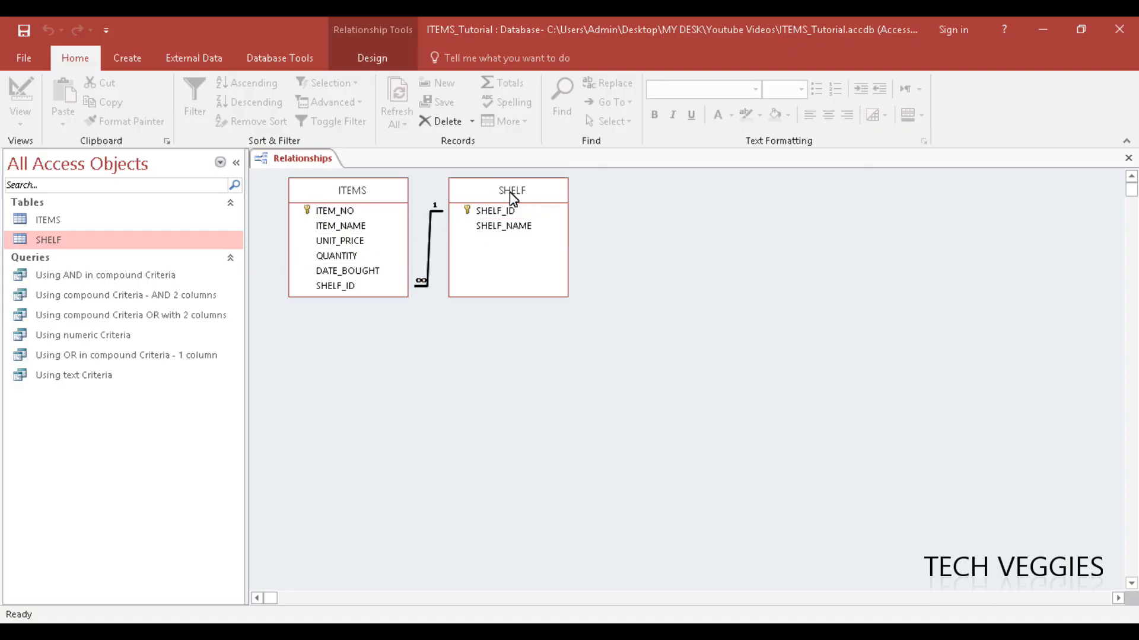
mouse_move(443, 276)
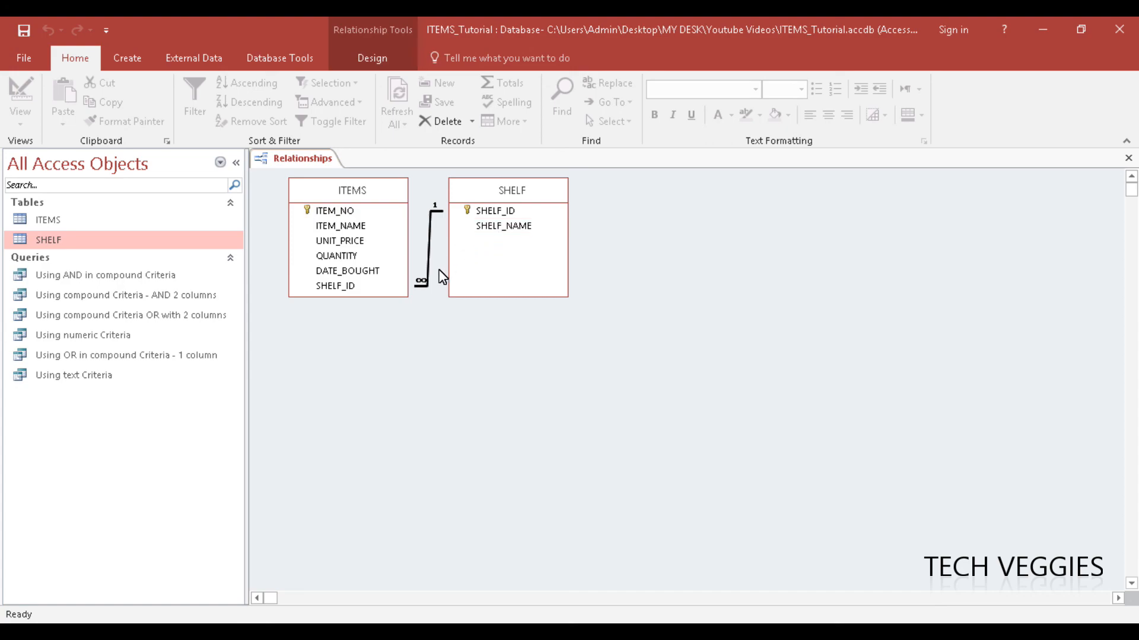
mouse_move(450, 210)
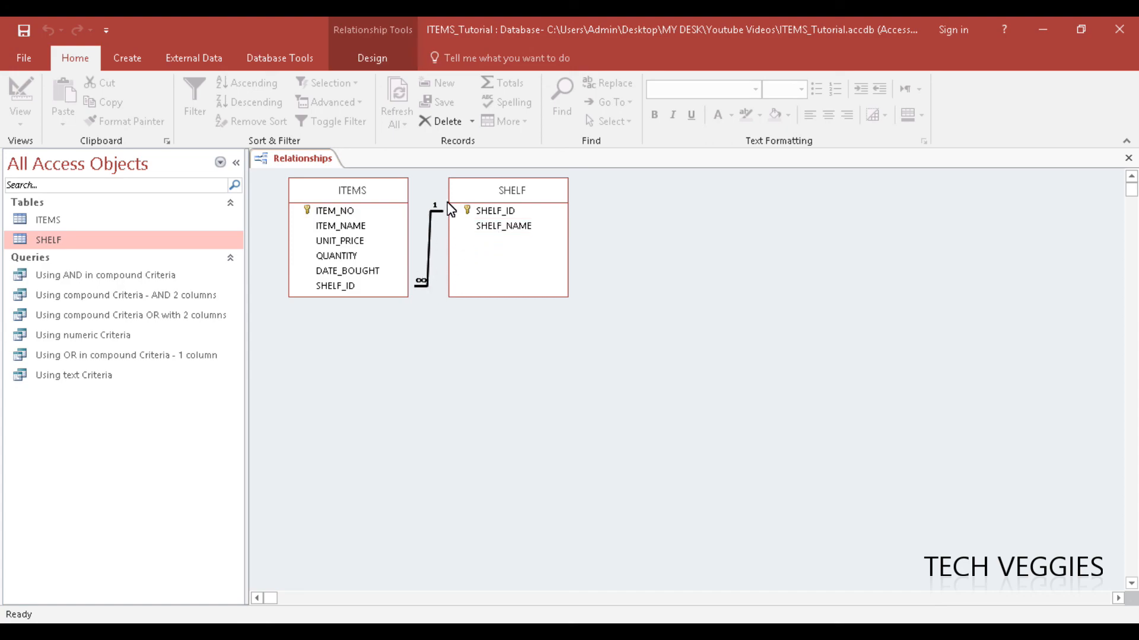
mouse_move(466, 171)
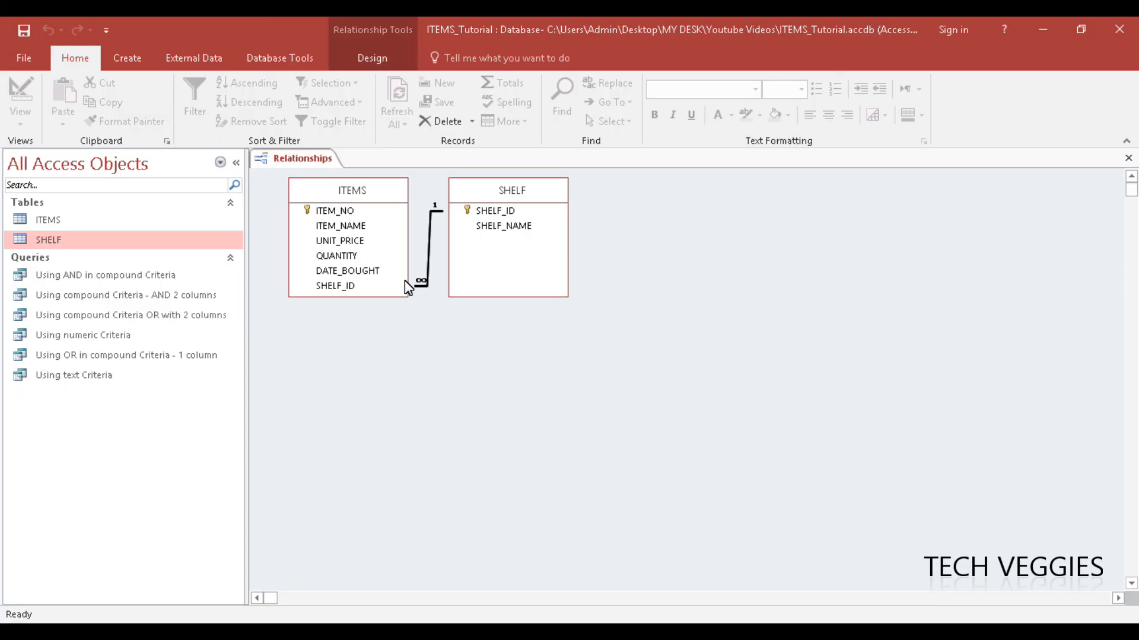
Step: Save the Relationships layout with the SHELF–ITEMS link from the tab's context menu
right_click(300, 158)
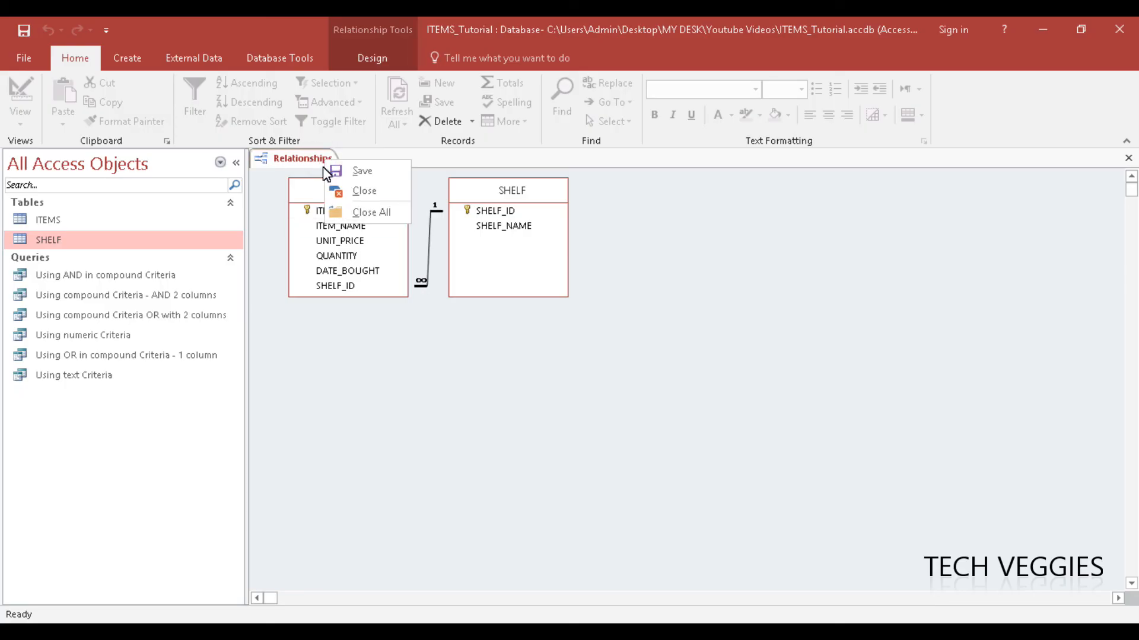
left_click(345, 174)
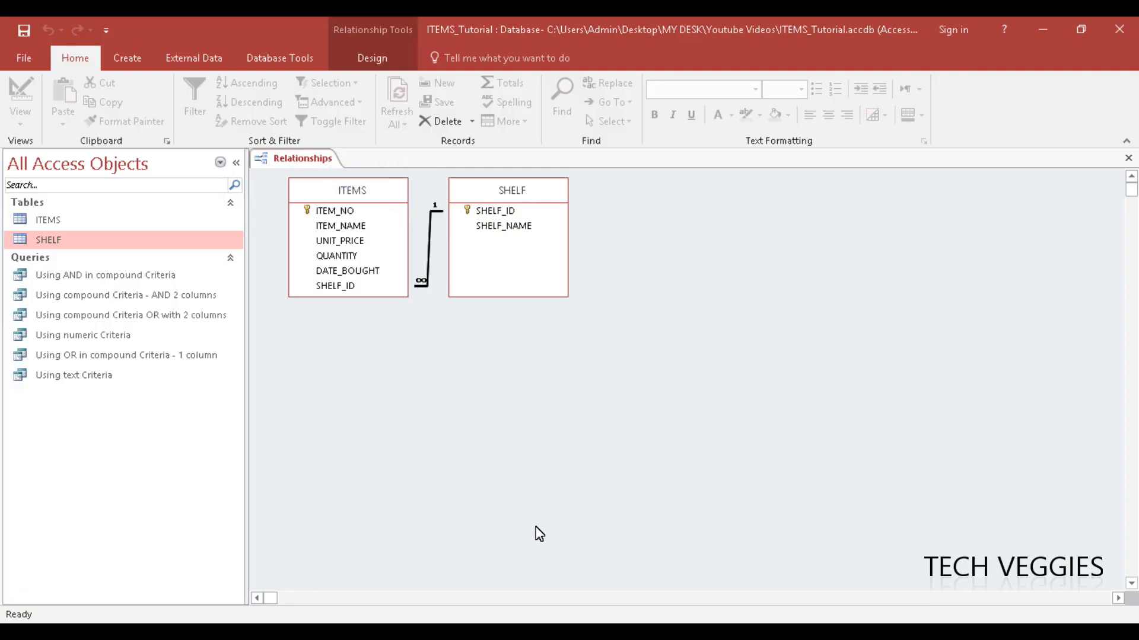
mouse_move(538, 560)
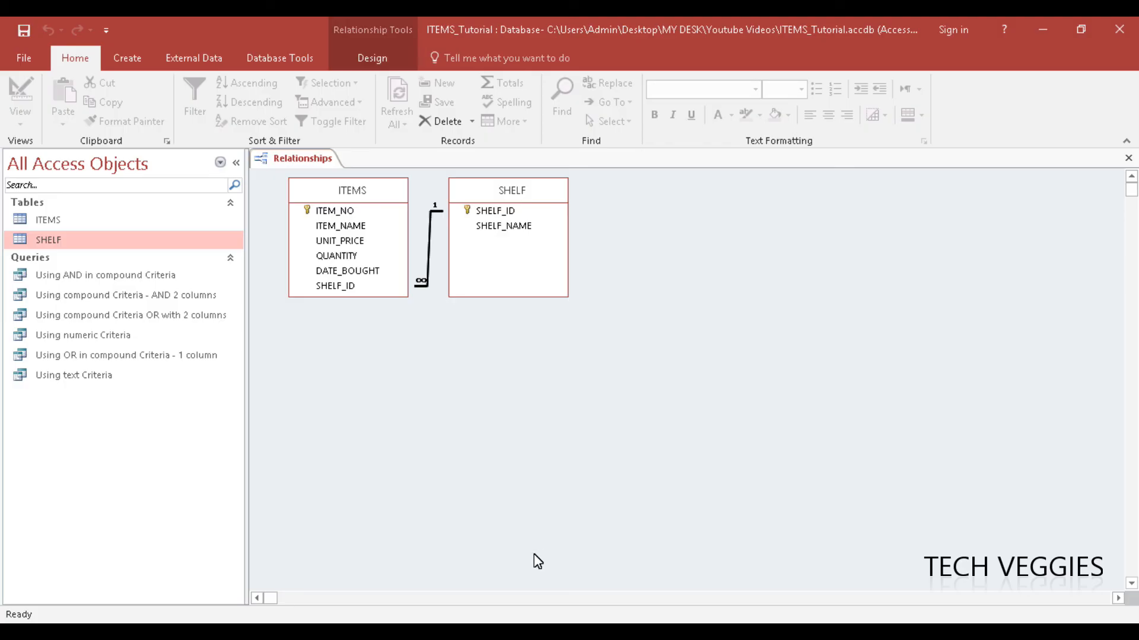